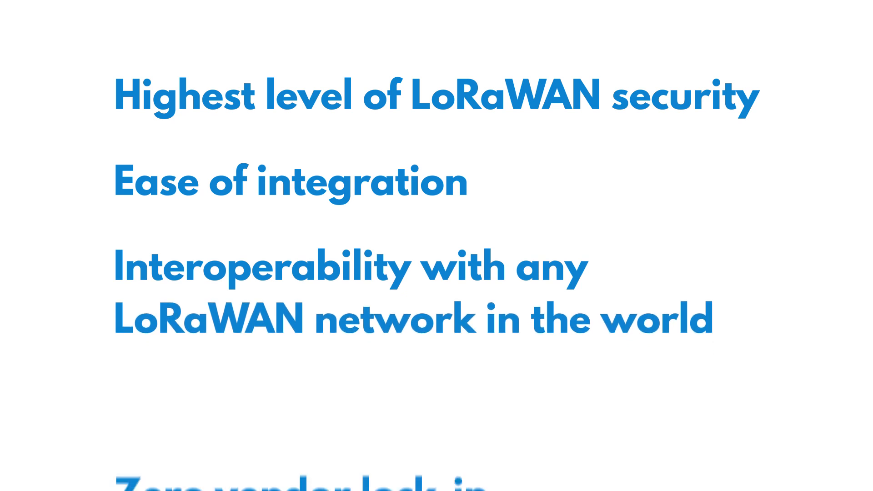
{"action": "scroll", "scroll_direction": "down", "scroll_amount": 3}
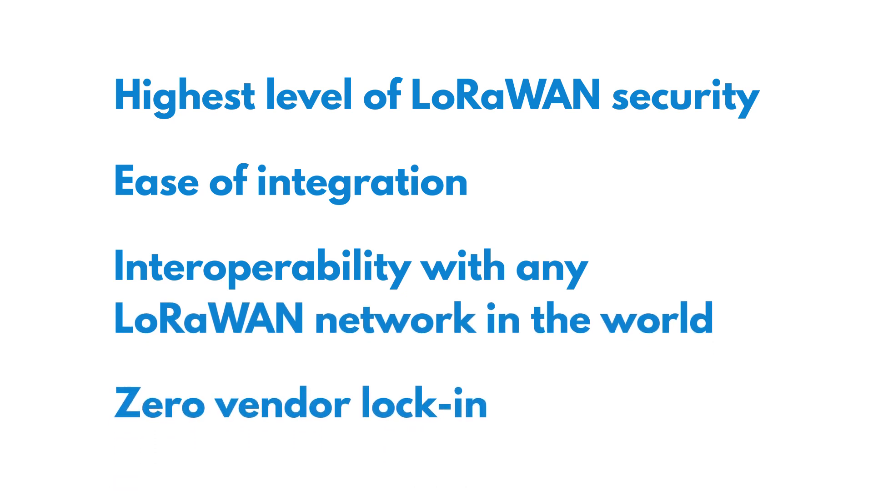